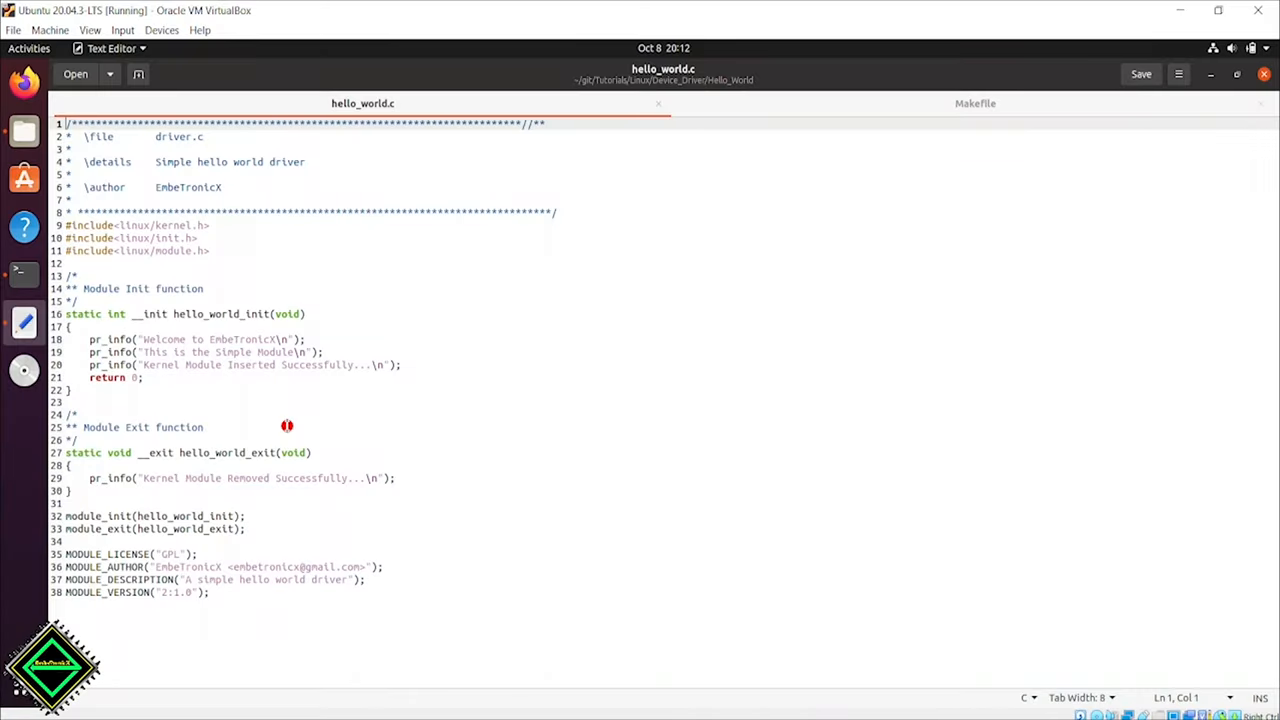
mouse_move(266, 312)
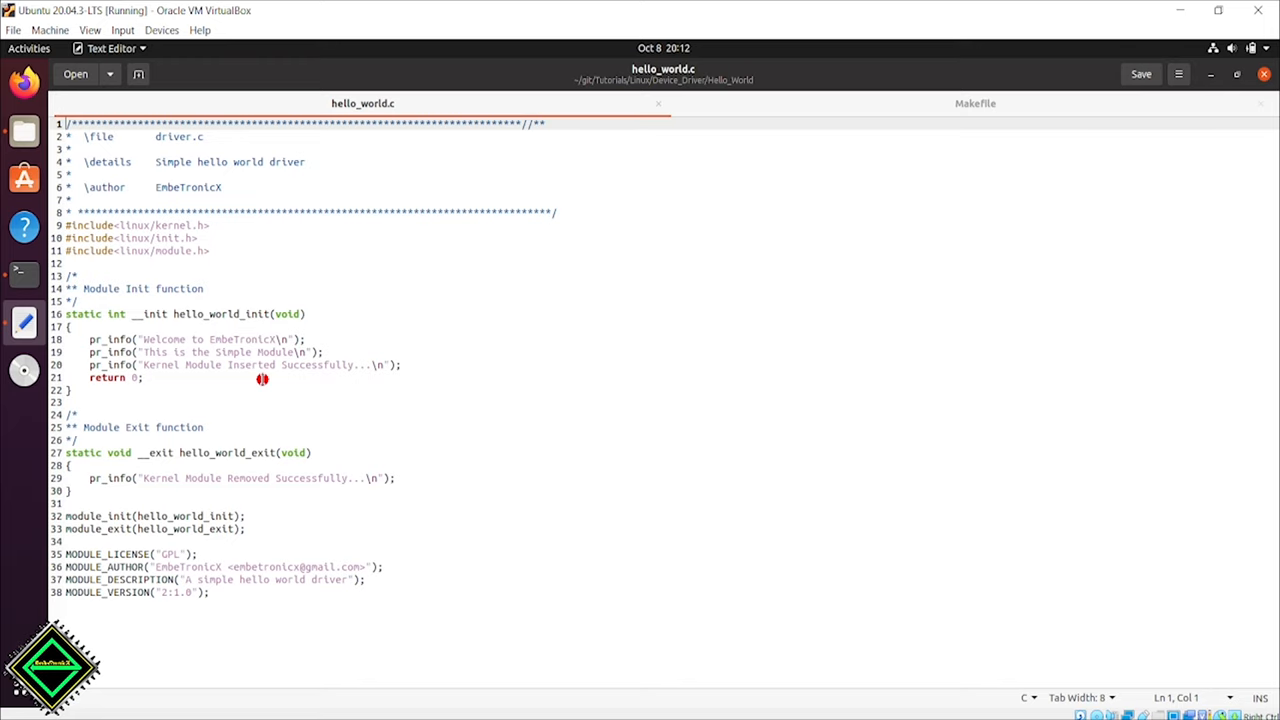
Browse into BBG tmp lib/modules/5.10.65 showing build, kernel and source folders.
click(976, 104)
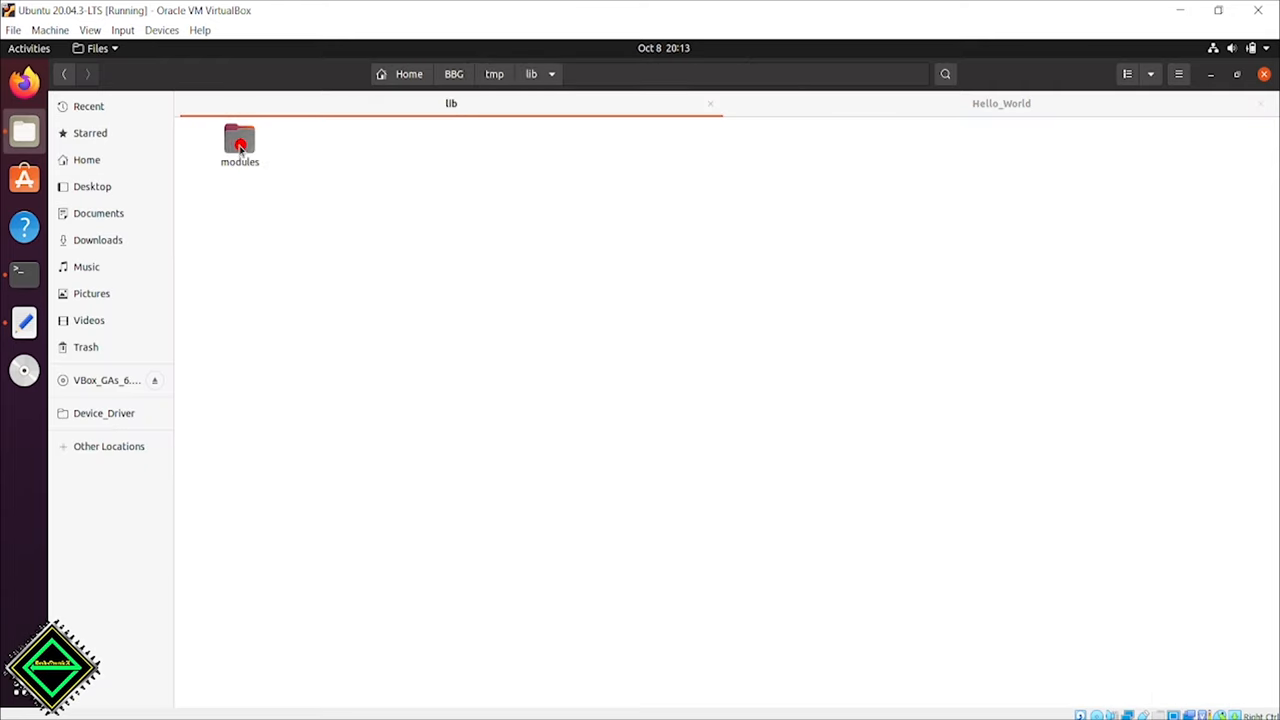
double_click(240, 144)
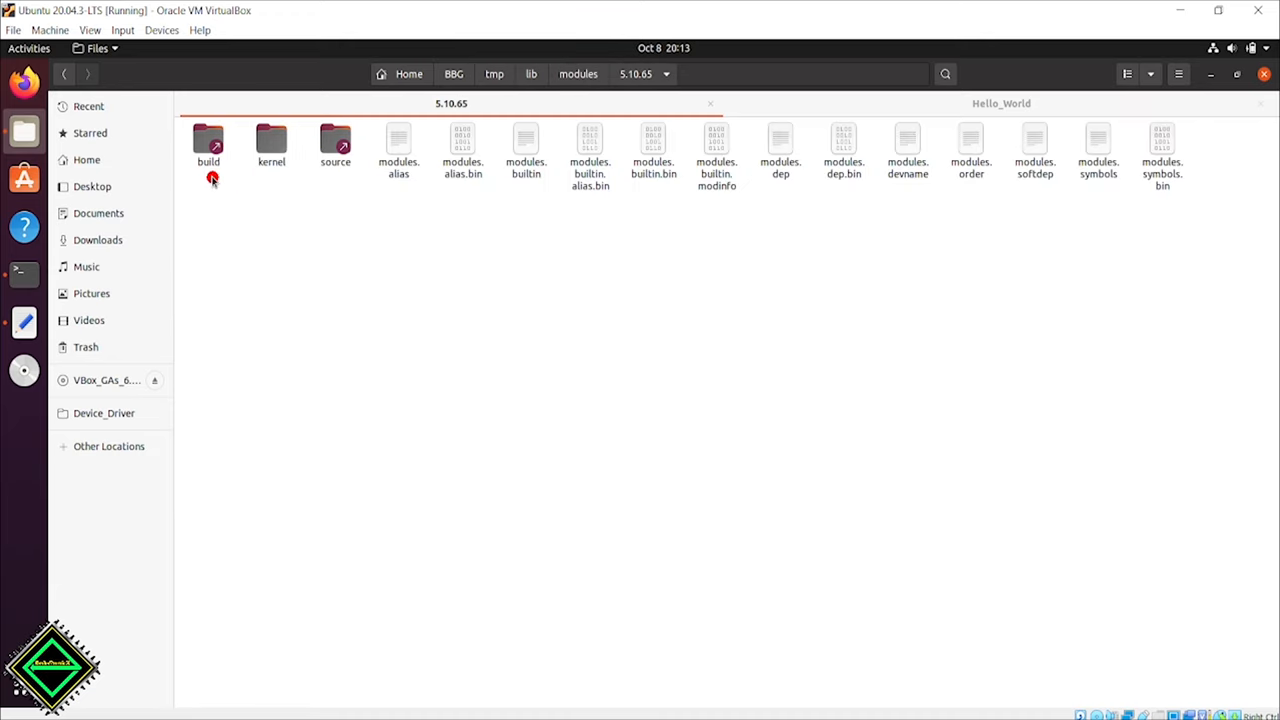
mouse_move(16, 336)
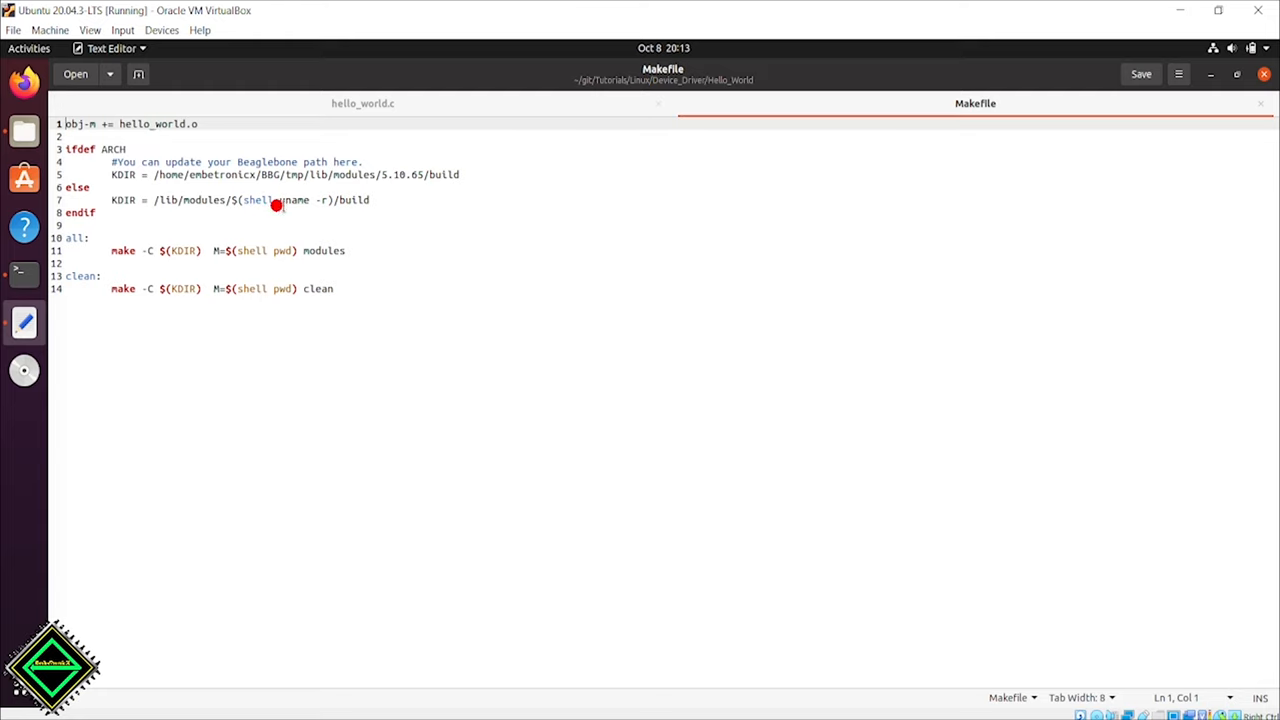
mouse_move(326, 212)
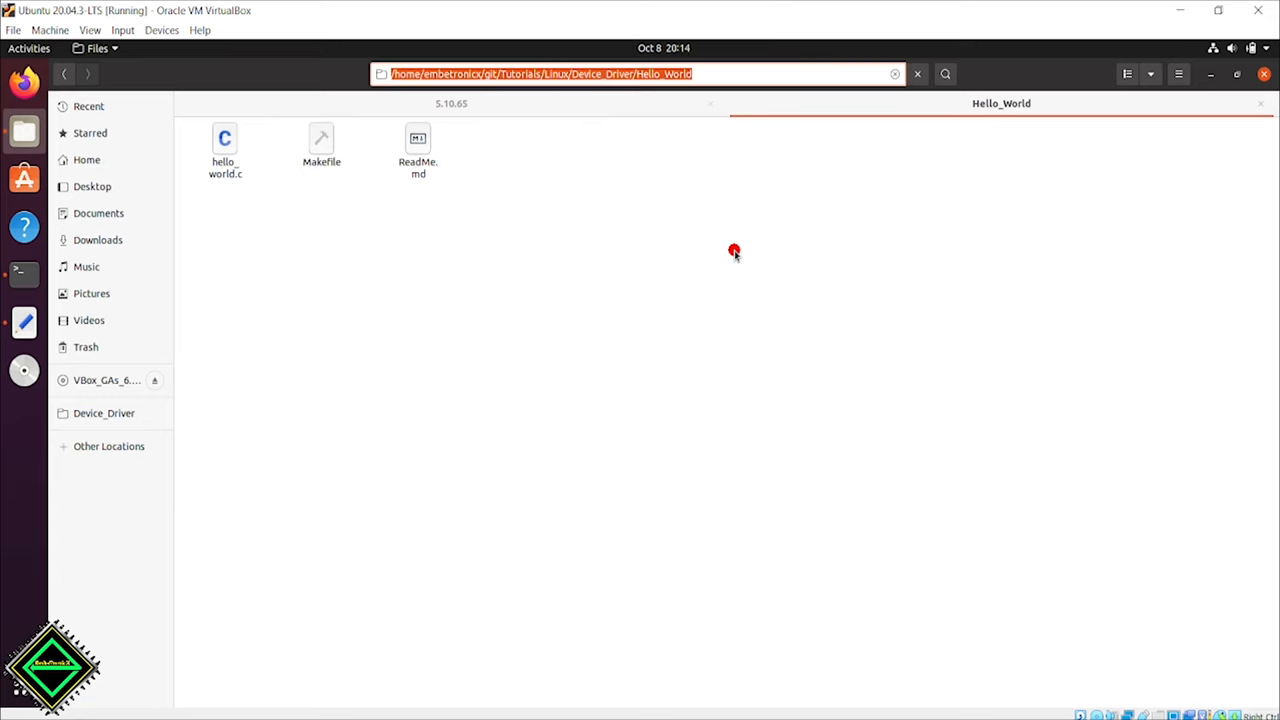
cd into Hello_World and run sudo make ARCH=arm CROSS_COMPILE=arm-linux-gnueabi- to build hello_world.ko.
right_click(816, 352)
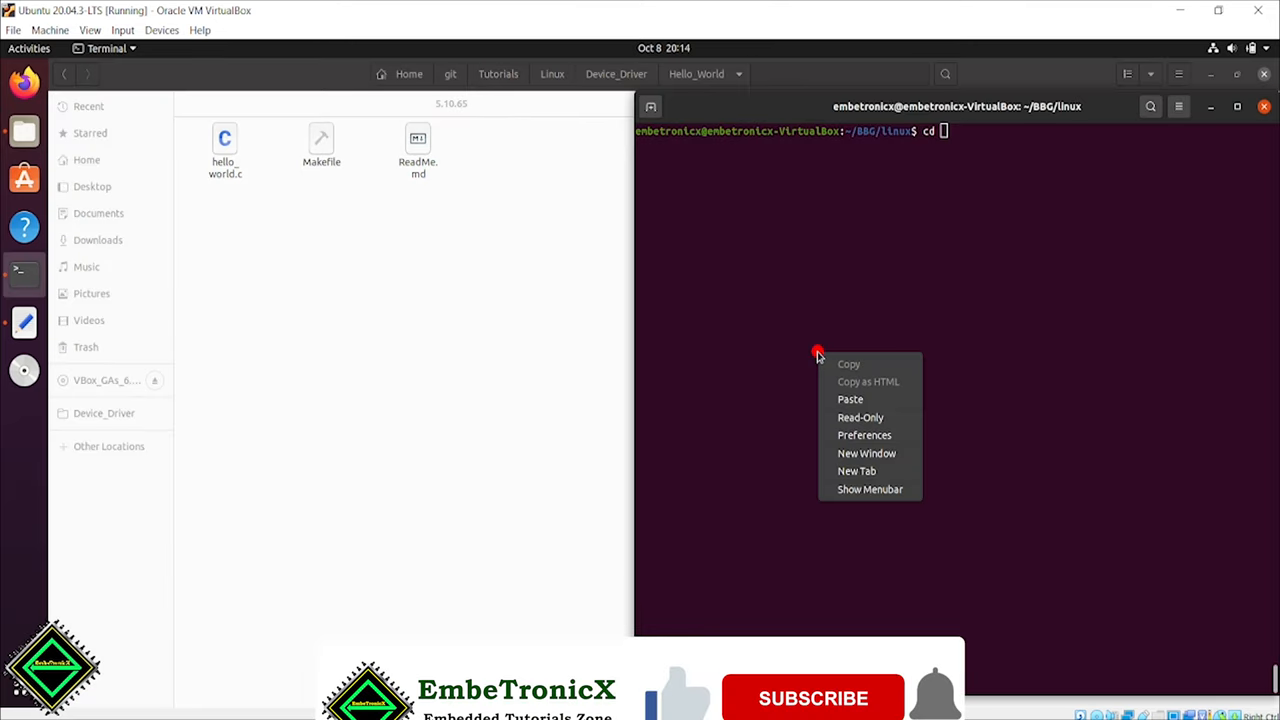
click(848, 398)
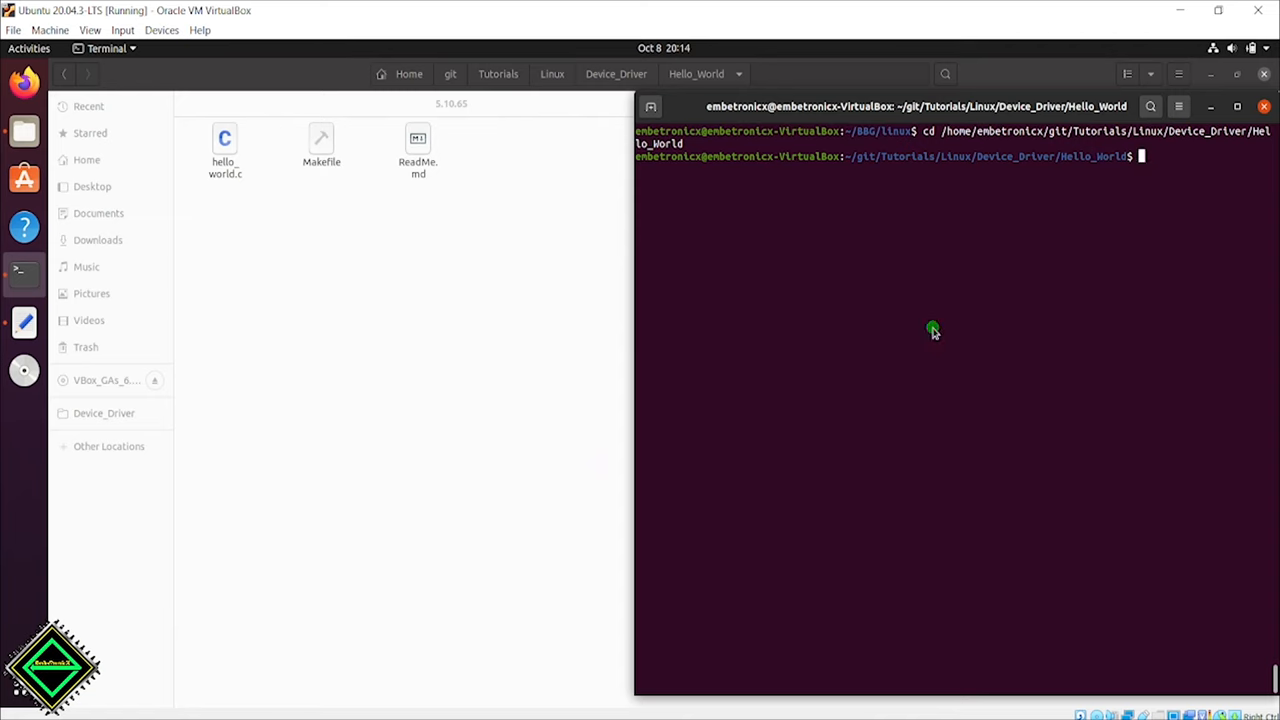
key(Return)
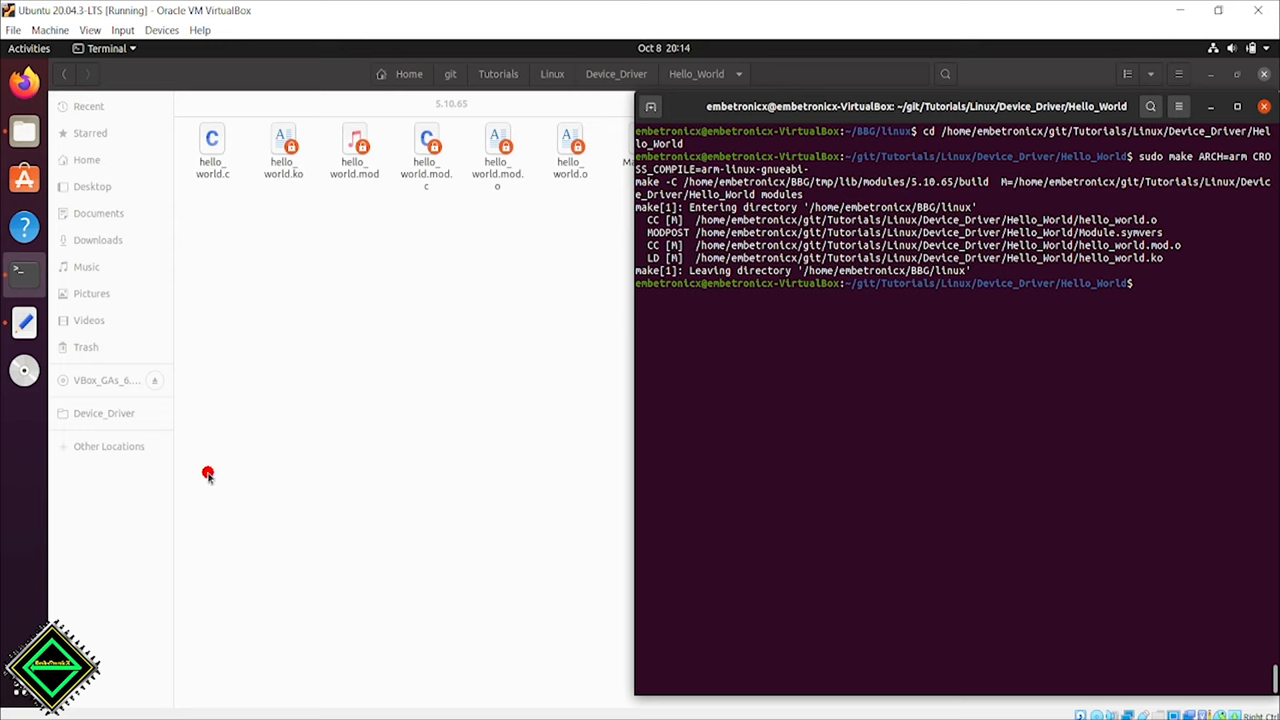
click(160, 30)
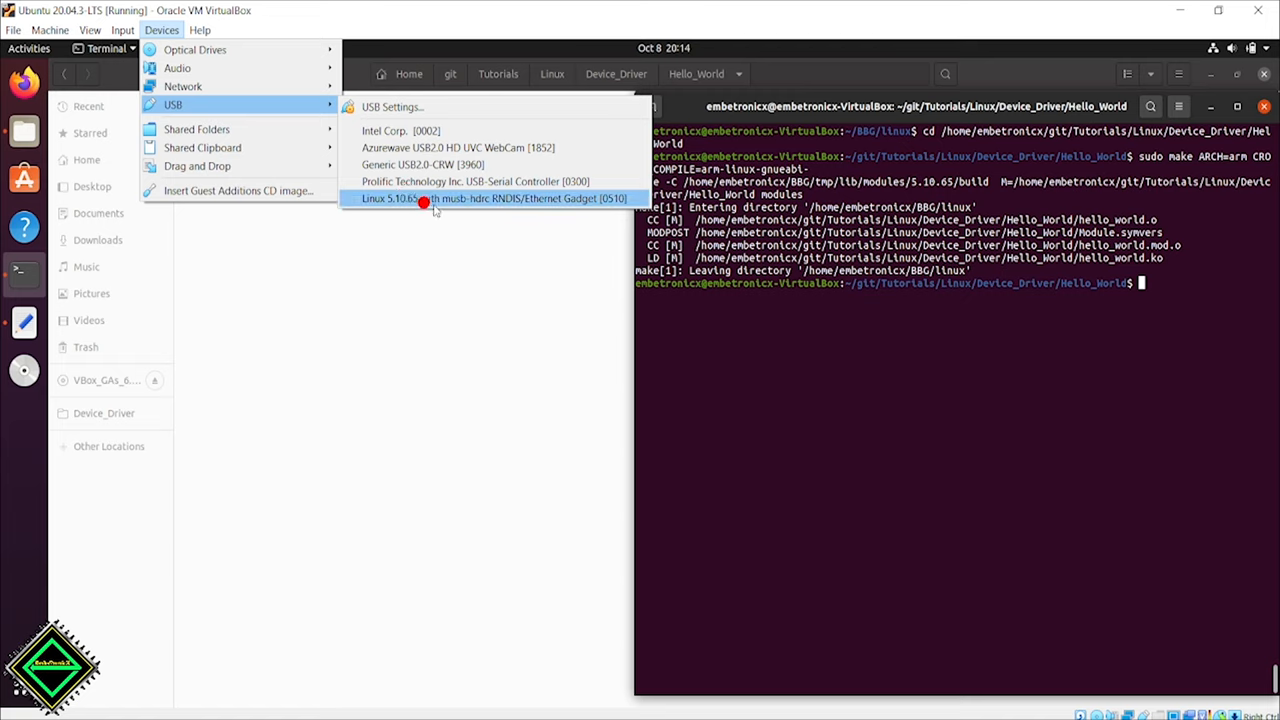
Attach the Linux 5.10.65 RNDIS/Ethernet Gadget USB device to the VM and begin a ping command.
click(496, 198)
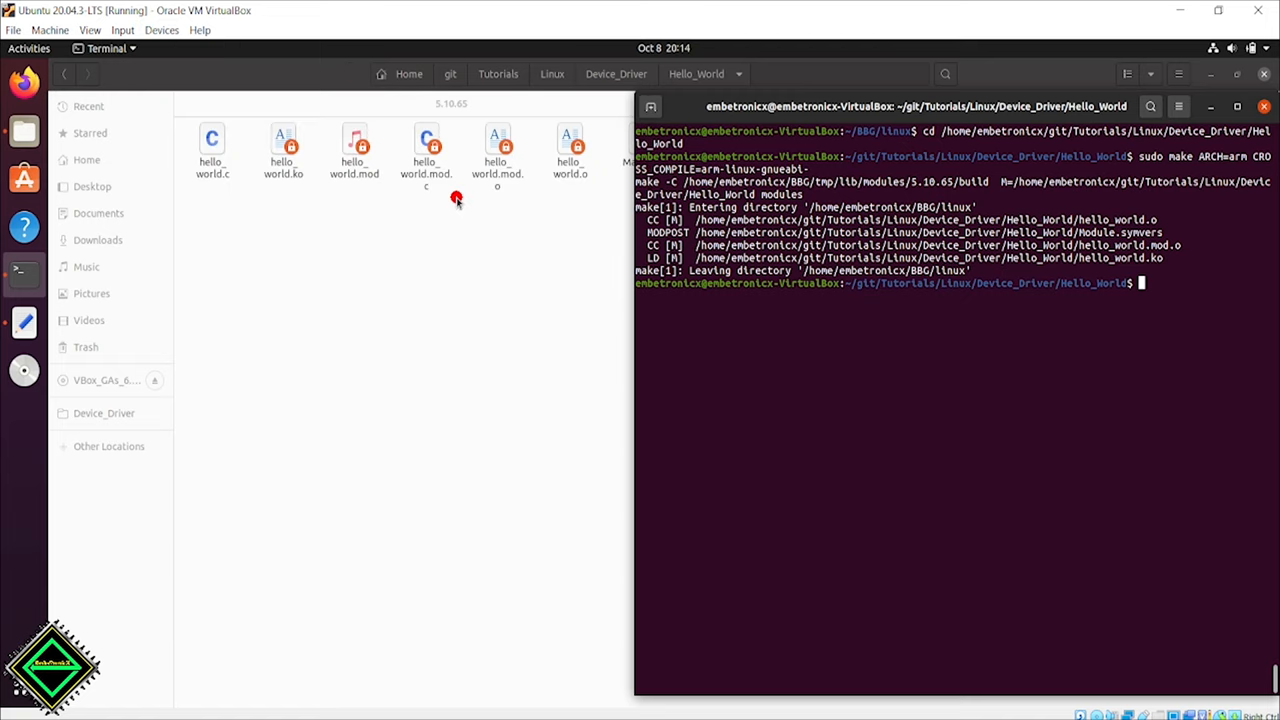
mouse_move(864, 352)
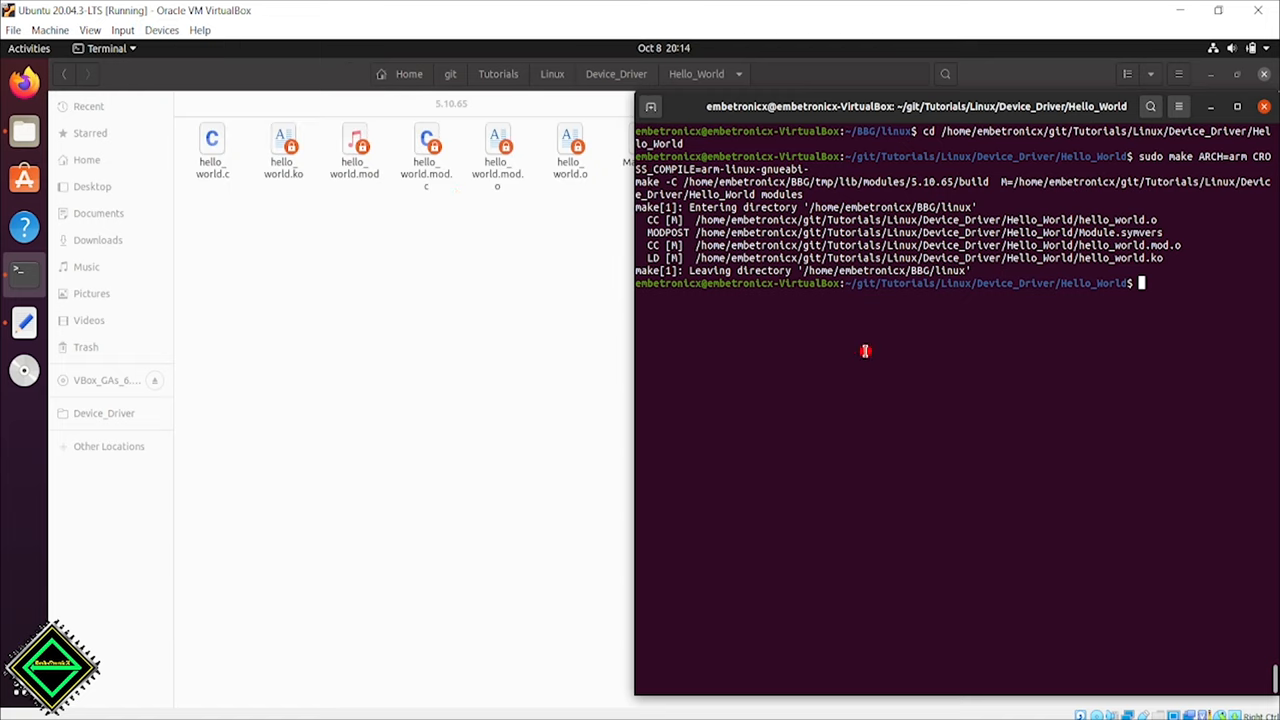
text(ping 1)
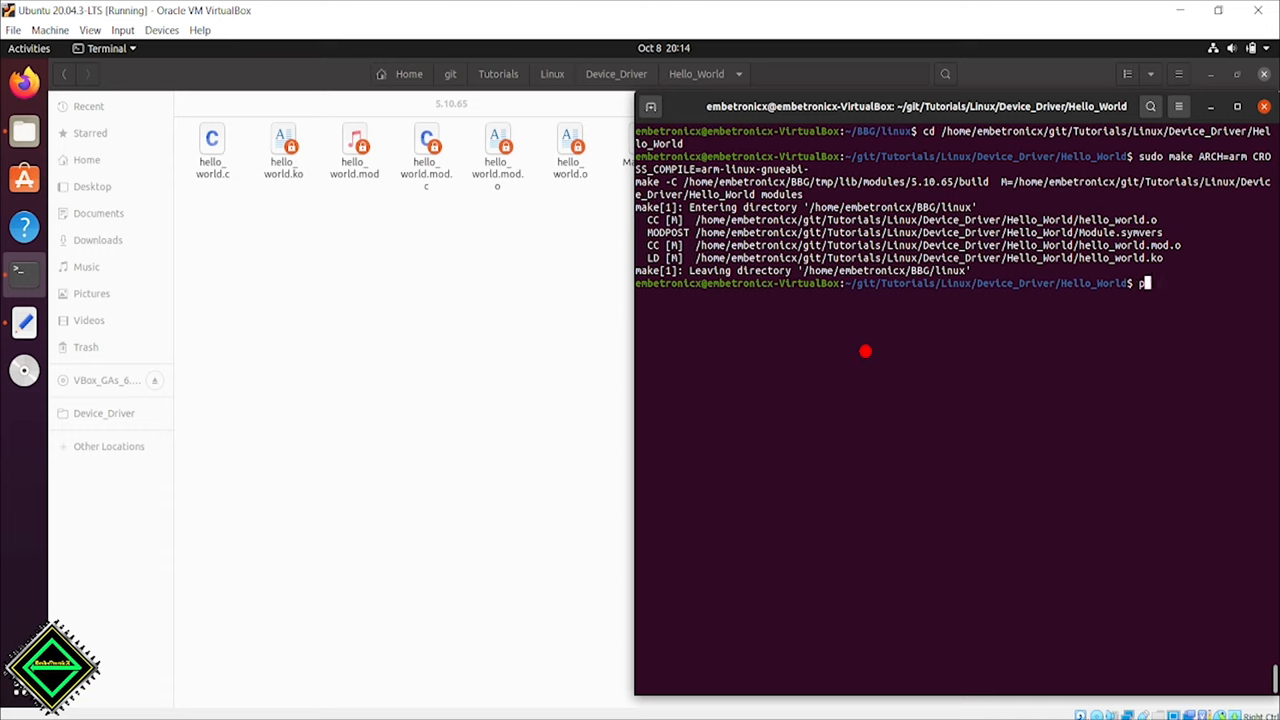
key(BackSpace)
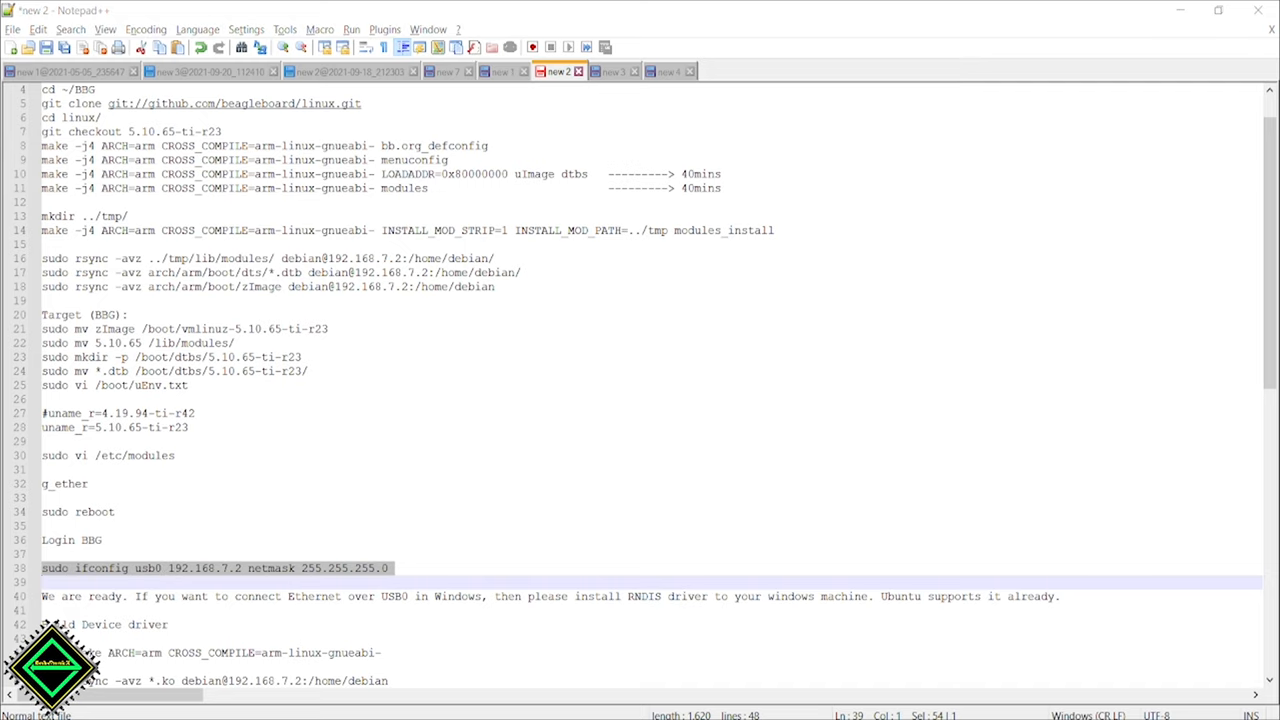
Start a Tera Term serial session on COM7 at 9600 baud to the BeagleBone.
text(ter)
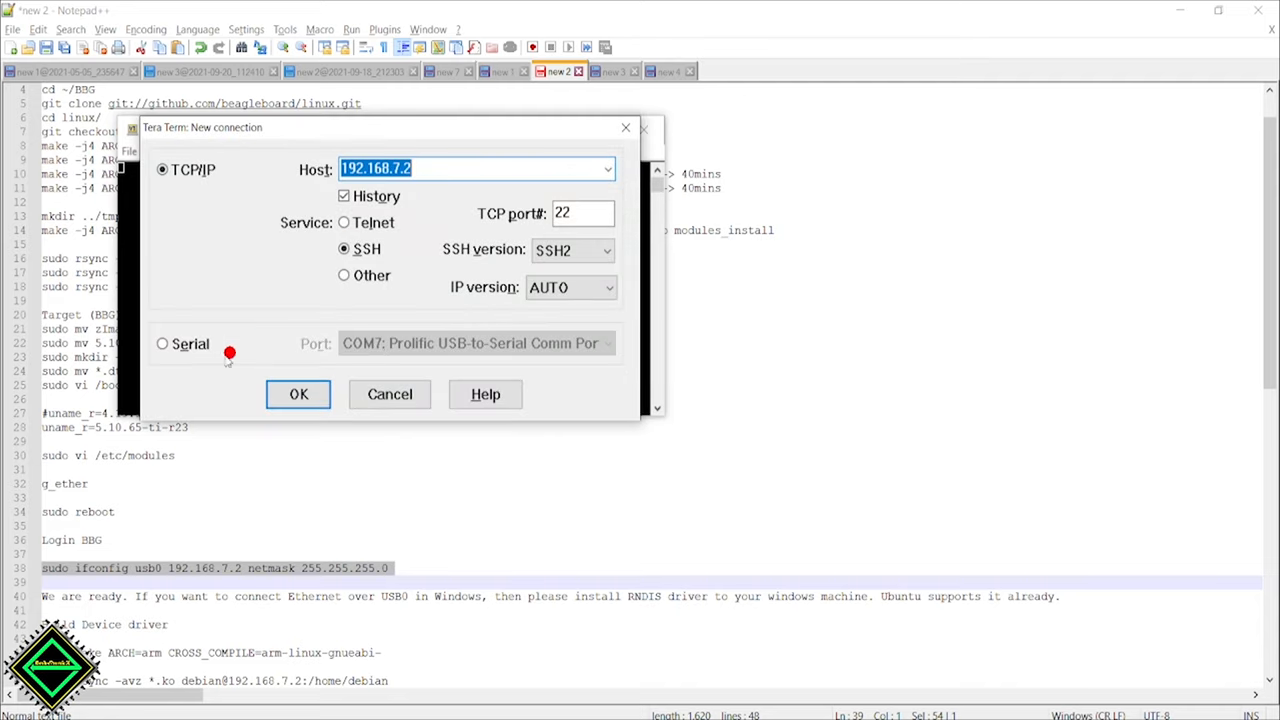
click(298, 394)
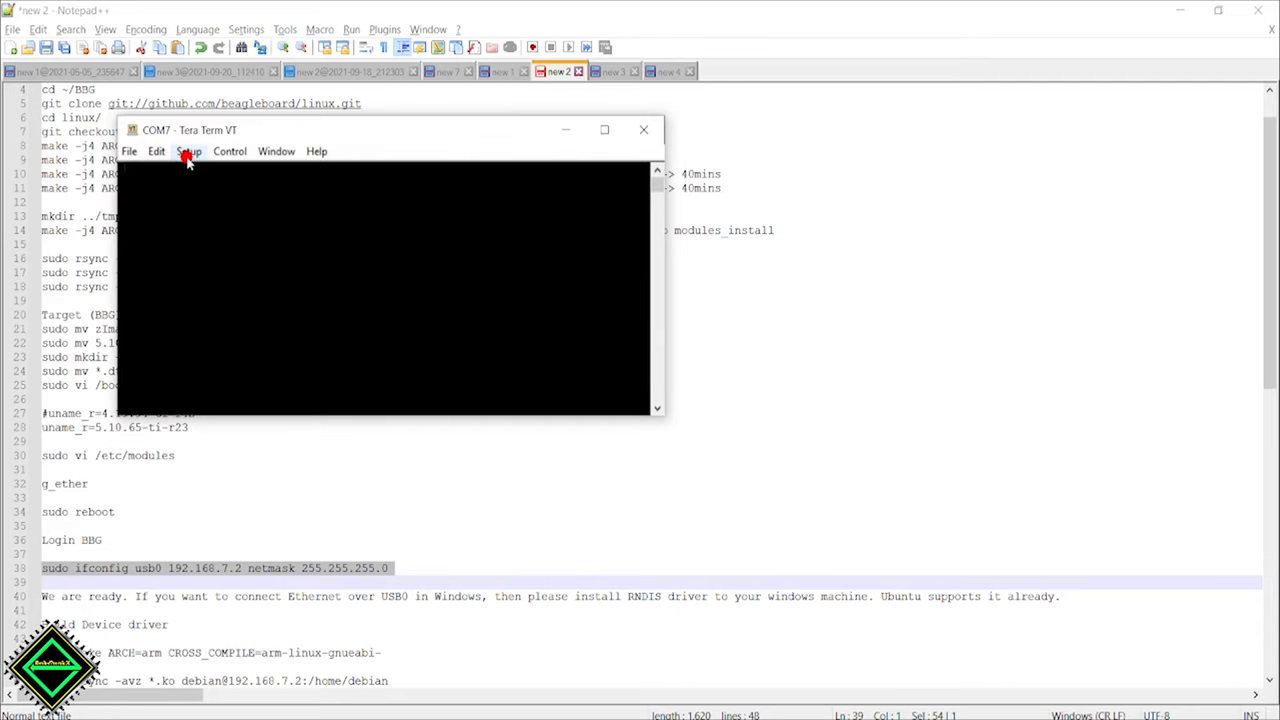
click(188, 152)
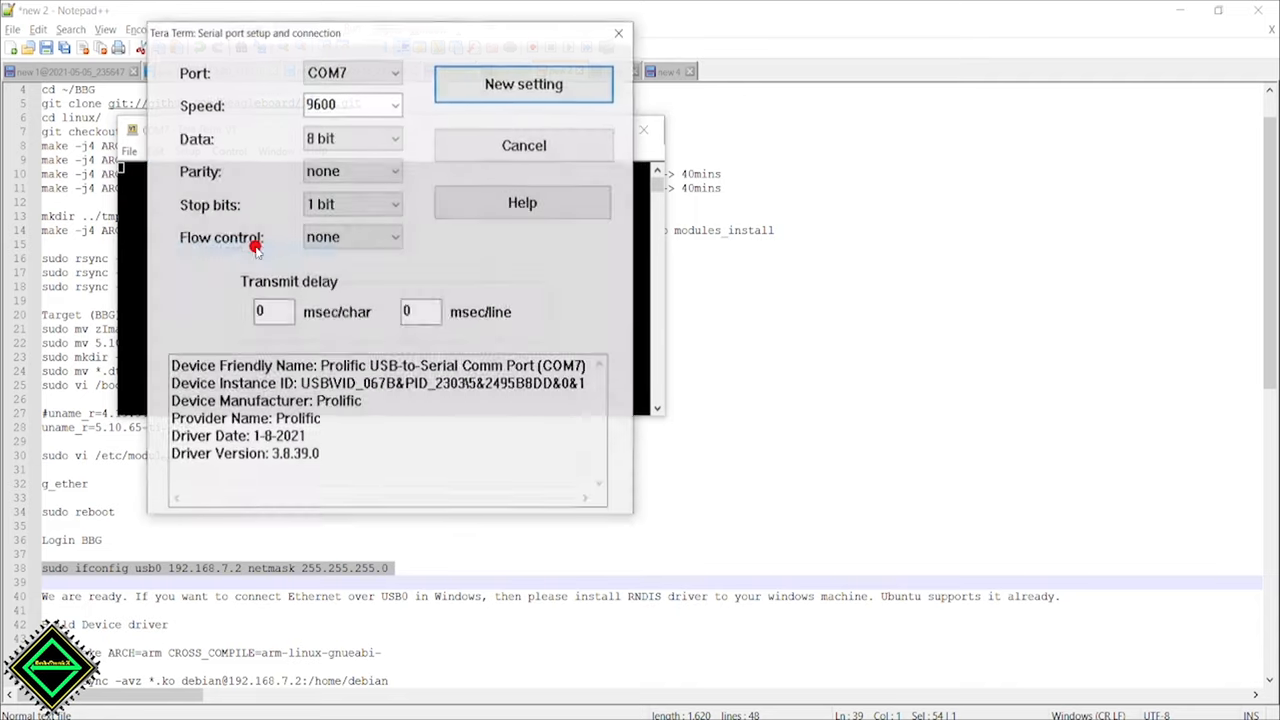
click(394, 104)
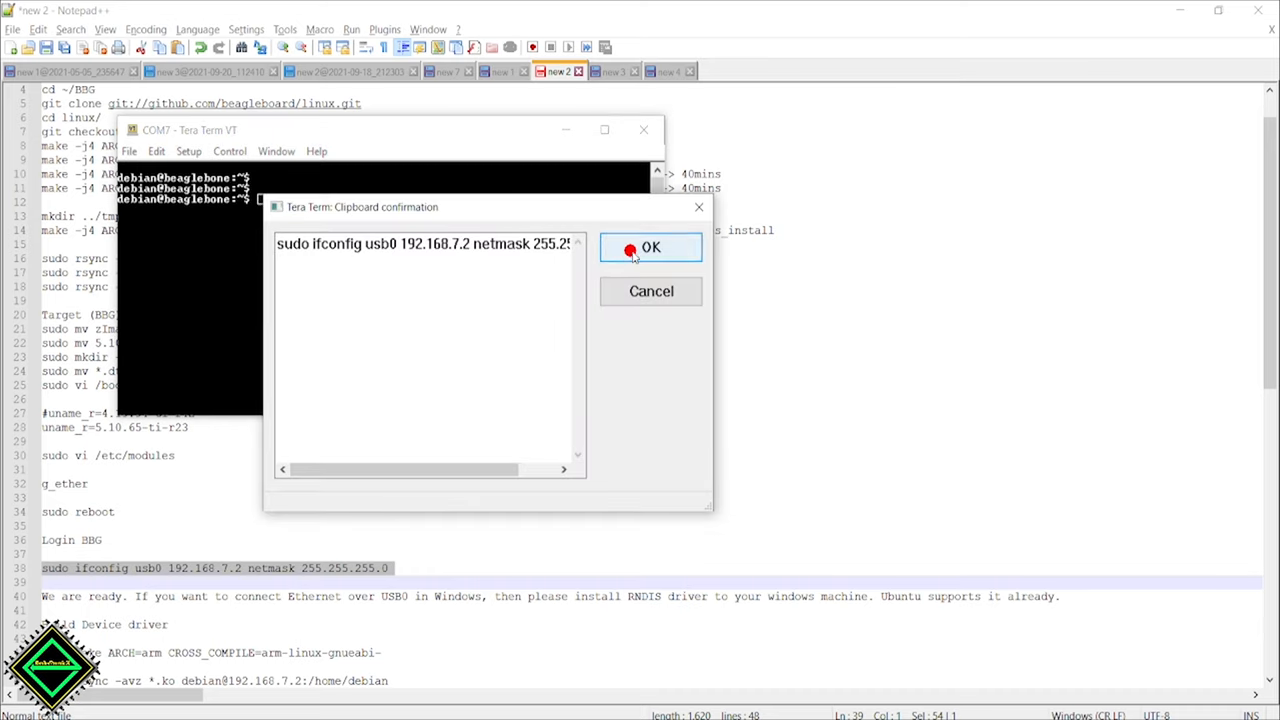
Run sudo ifconfig usb0 192.168.7.2 netmask 255.255.255.0 on the board.
click(650, 248)
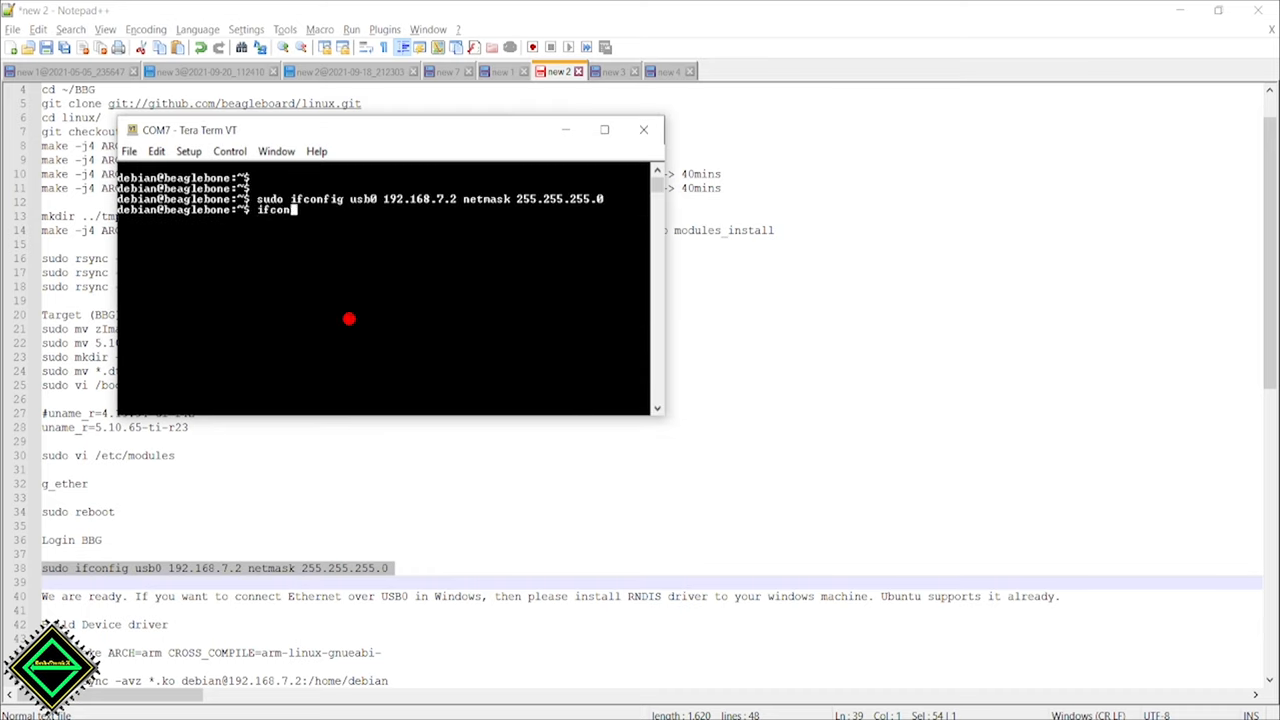
key(Return)
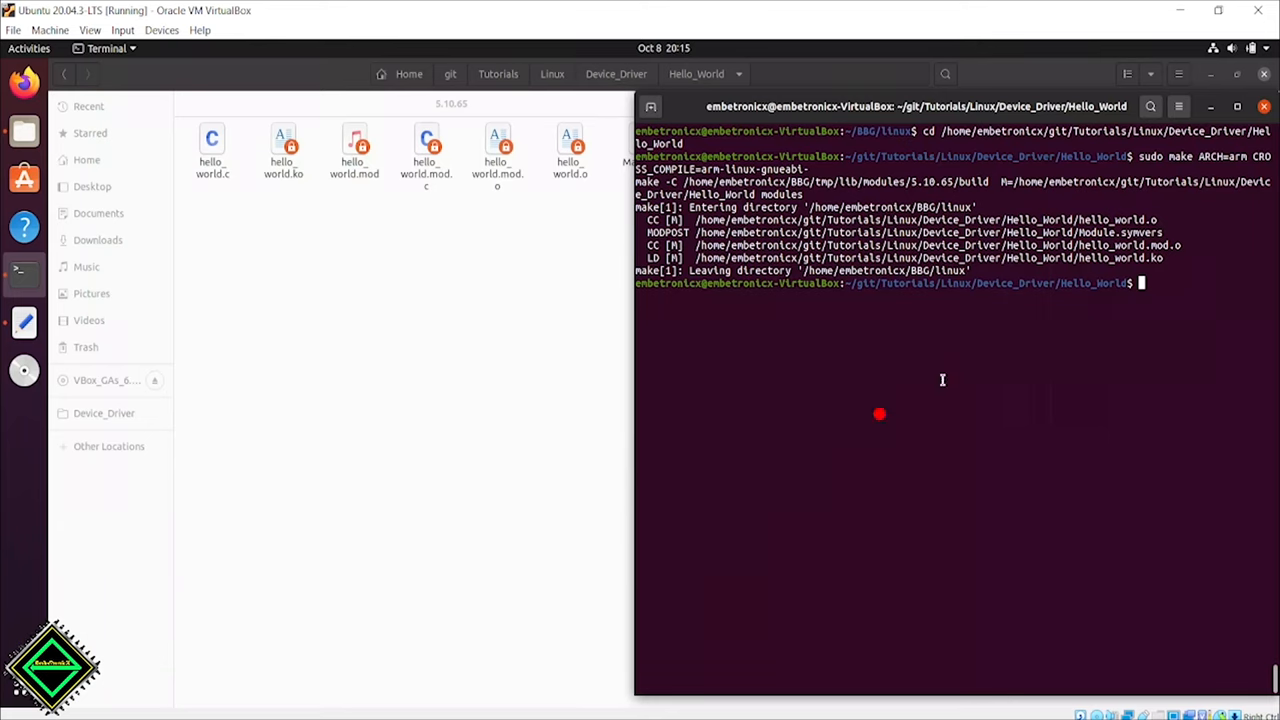
Ping 192.168.7.2 from the VM, get replies, and stop with Ctrl+C at 0% packet loss.
text(ping)
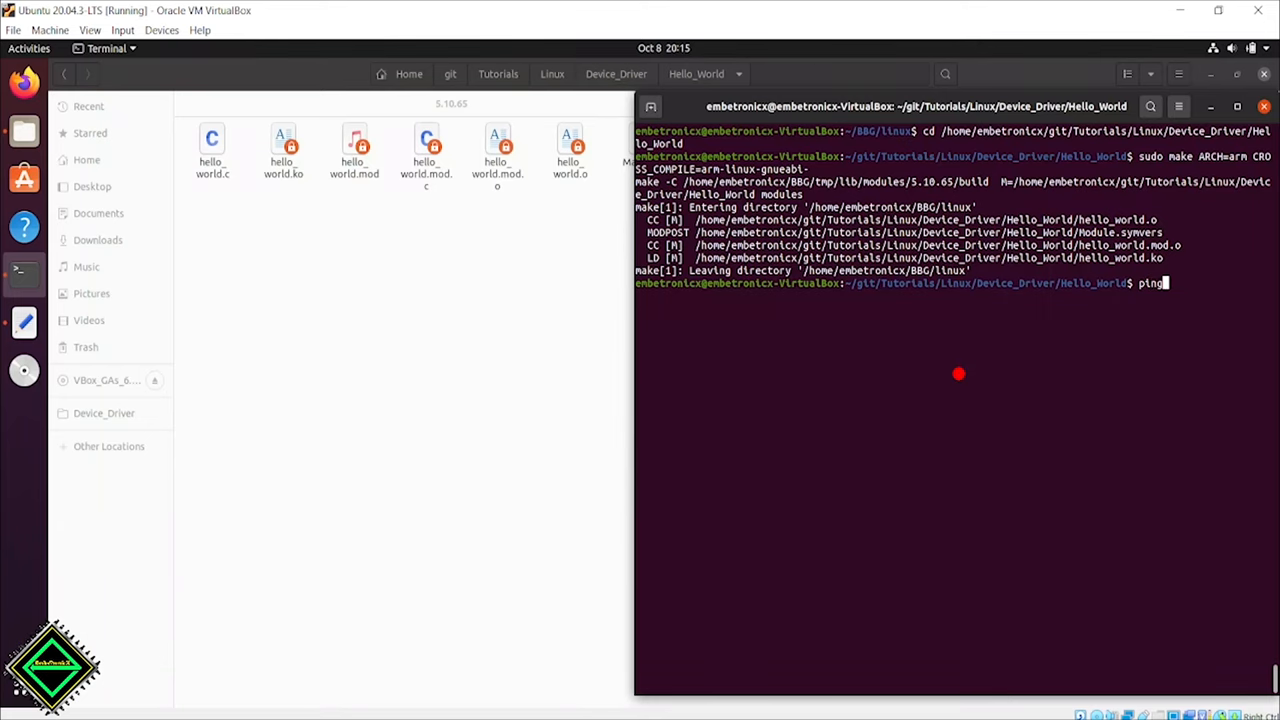
text(192)
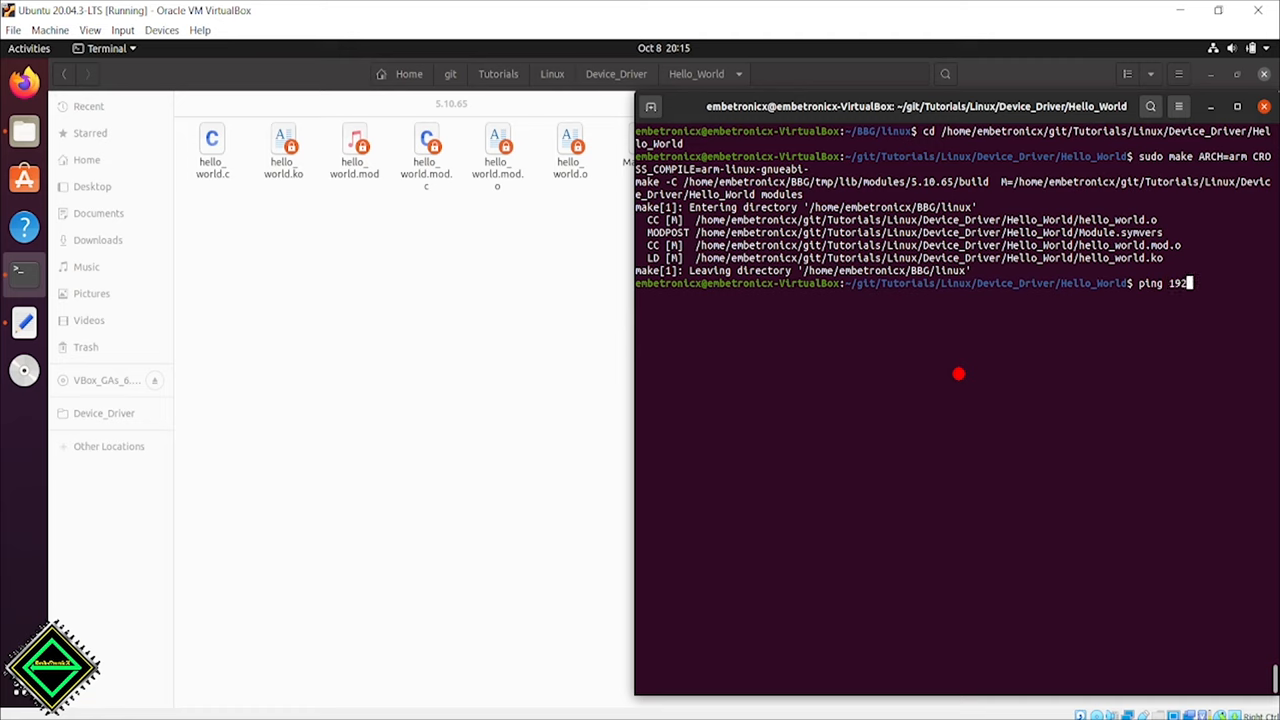
text(.168)
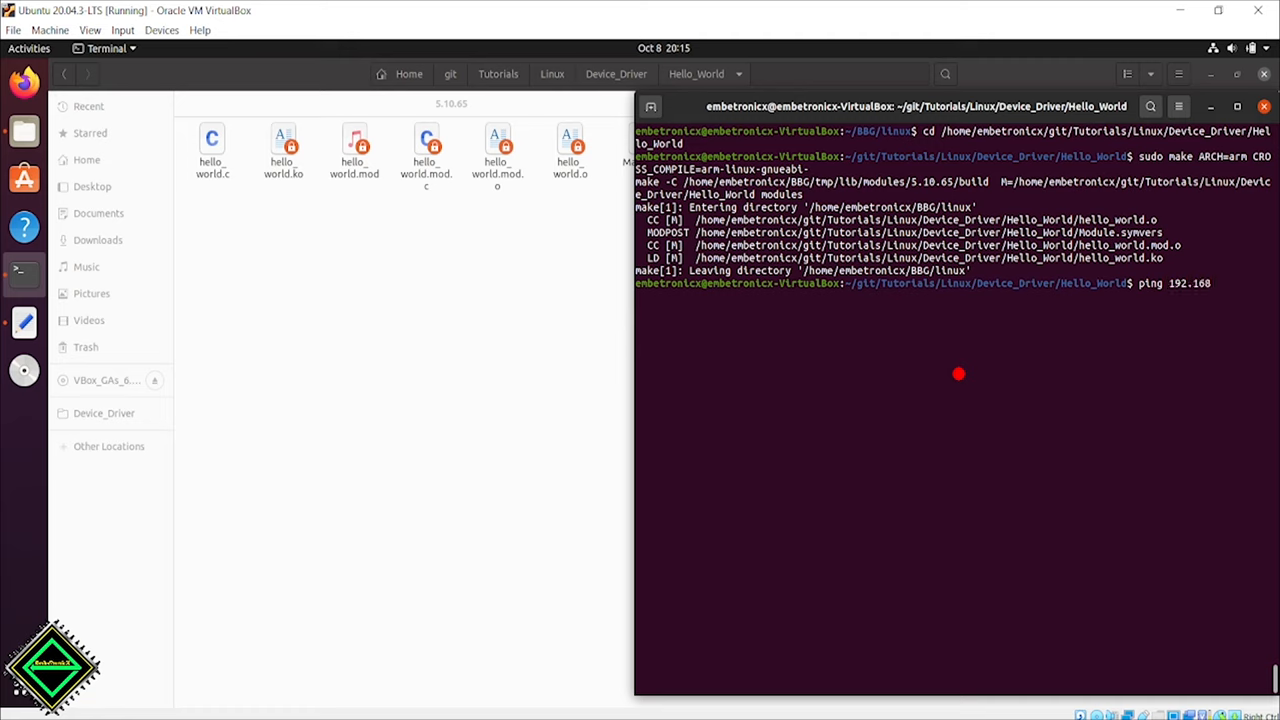
text(.)
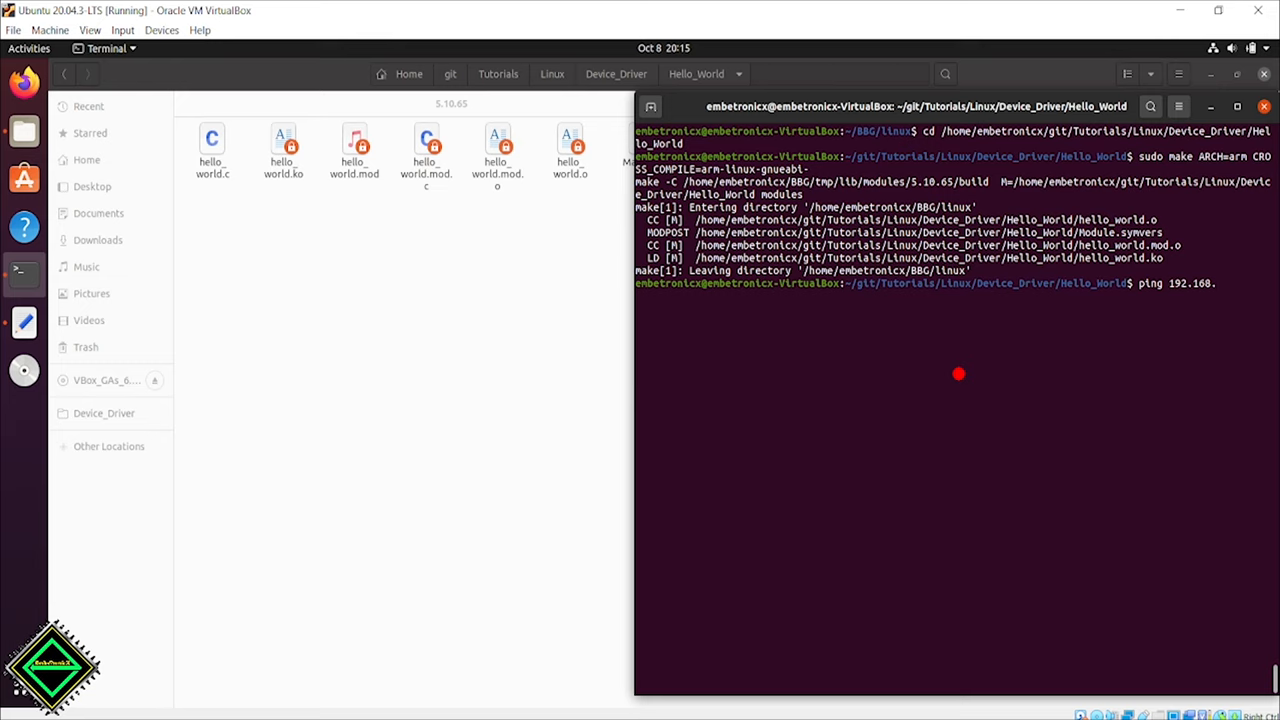
text(7.2)
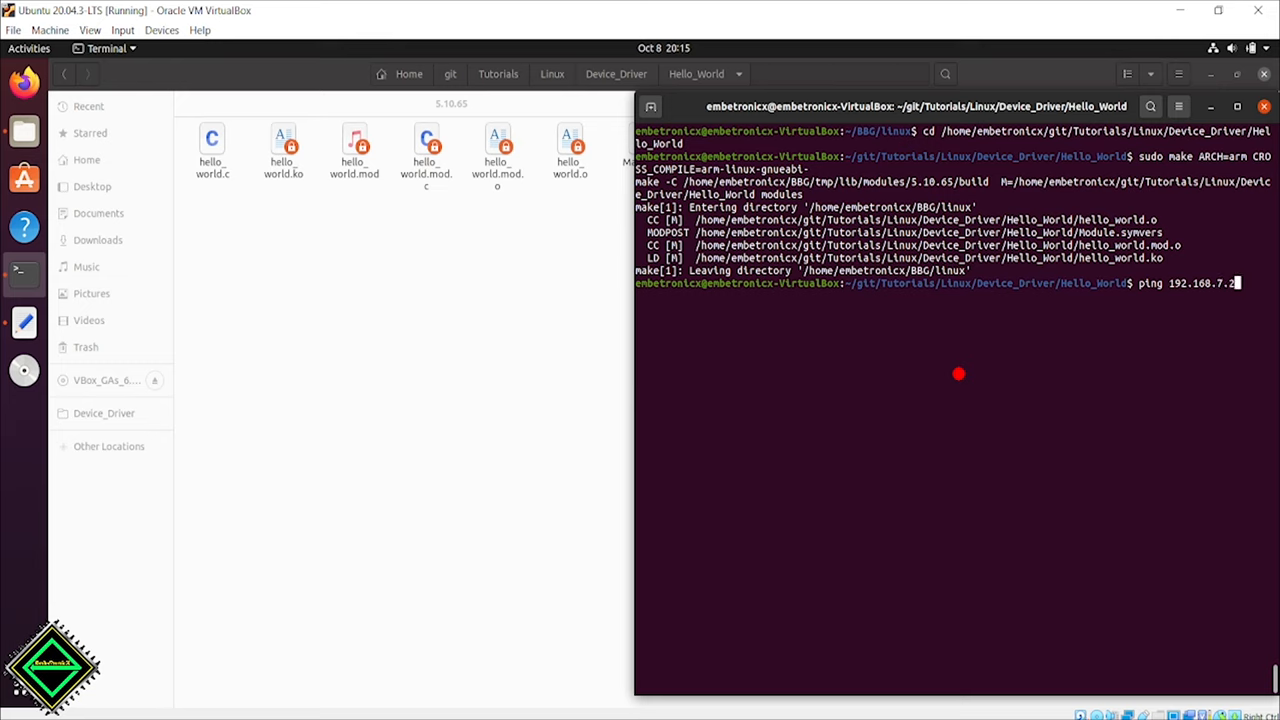
key(Return)
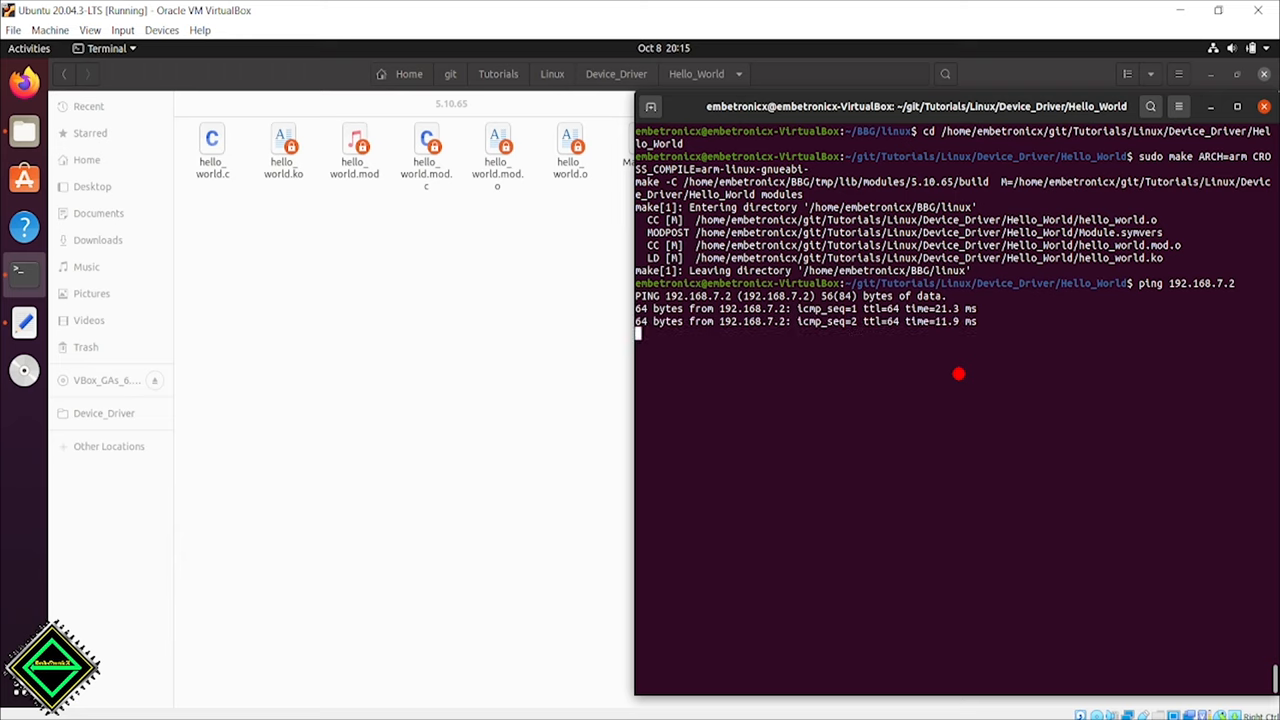
key(ctrl+c)
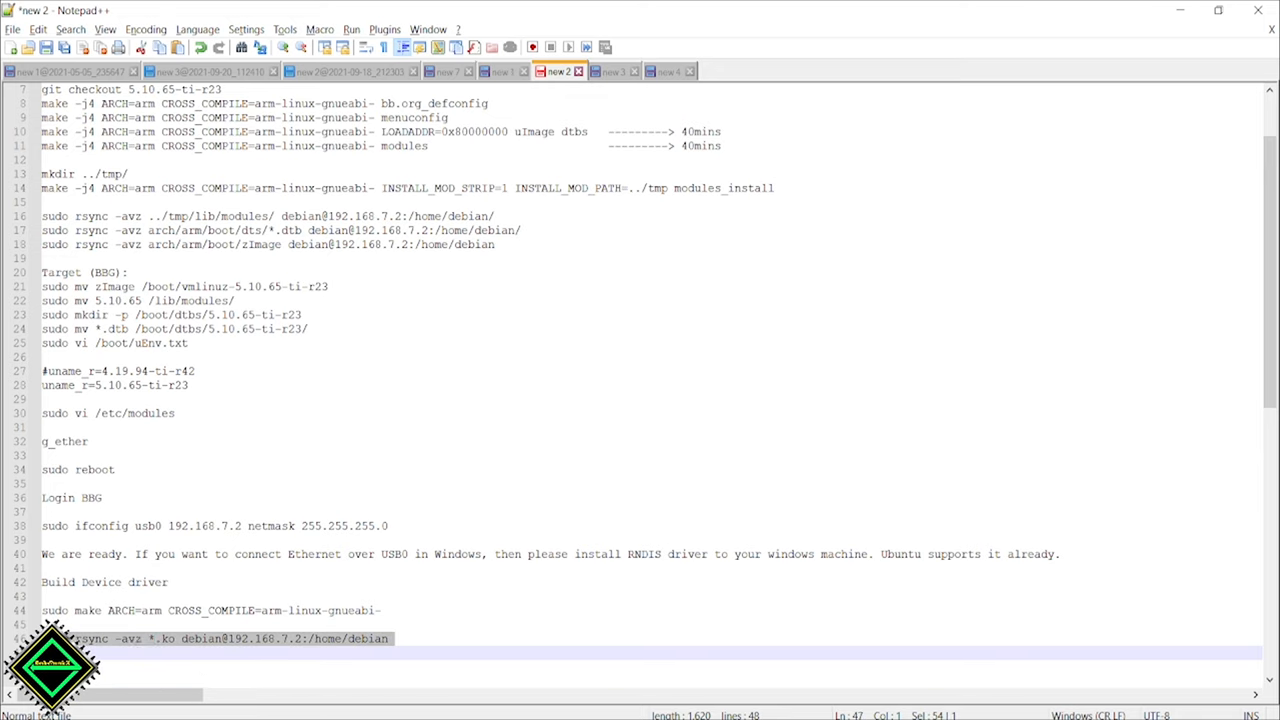
right_click(1000, 396)
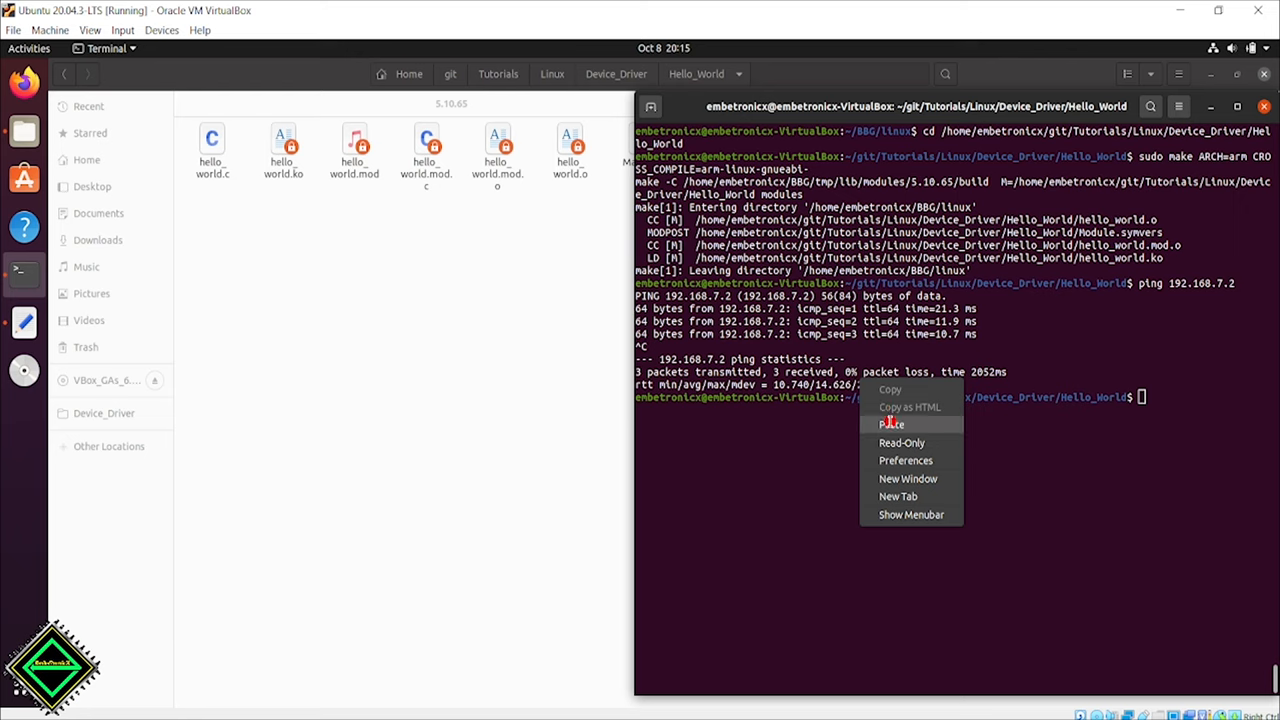
click(892, 424)
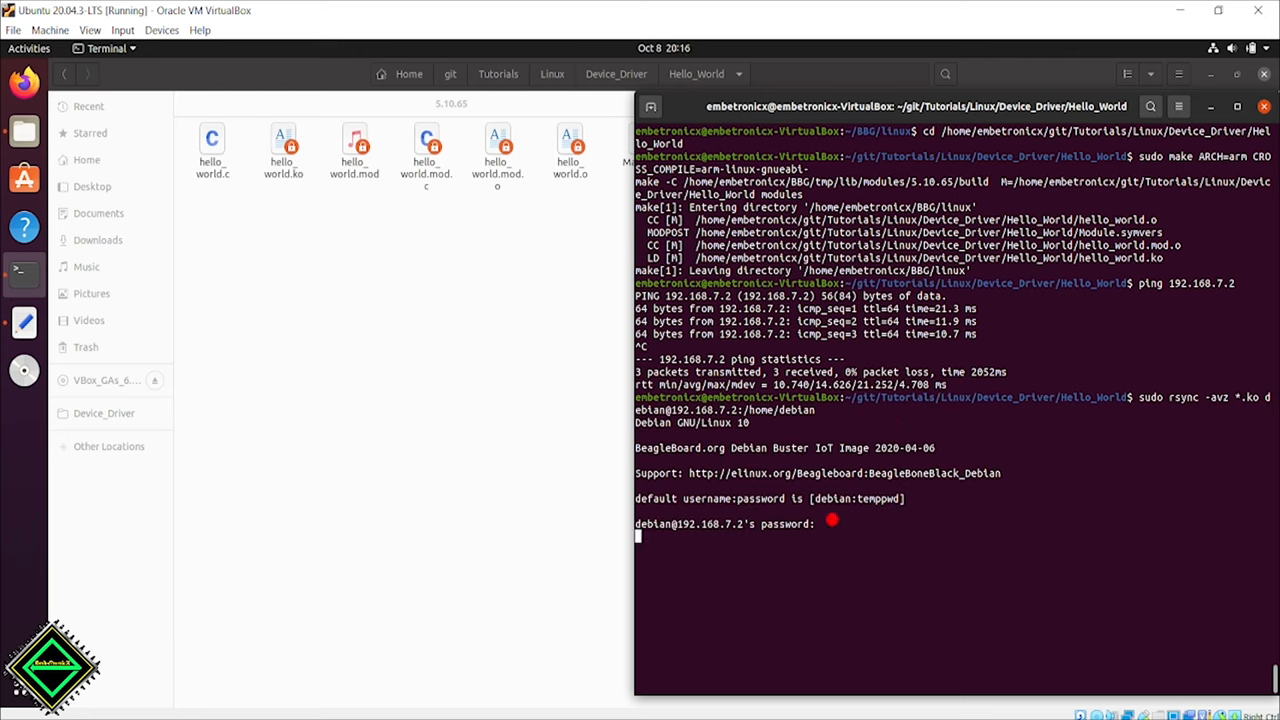
key(Return)
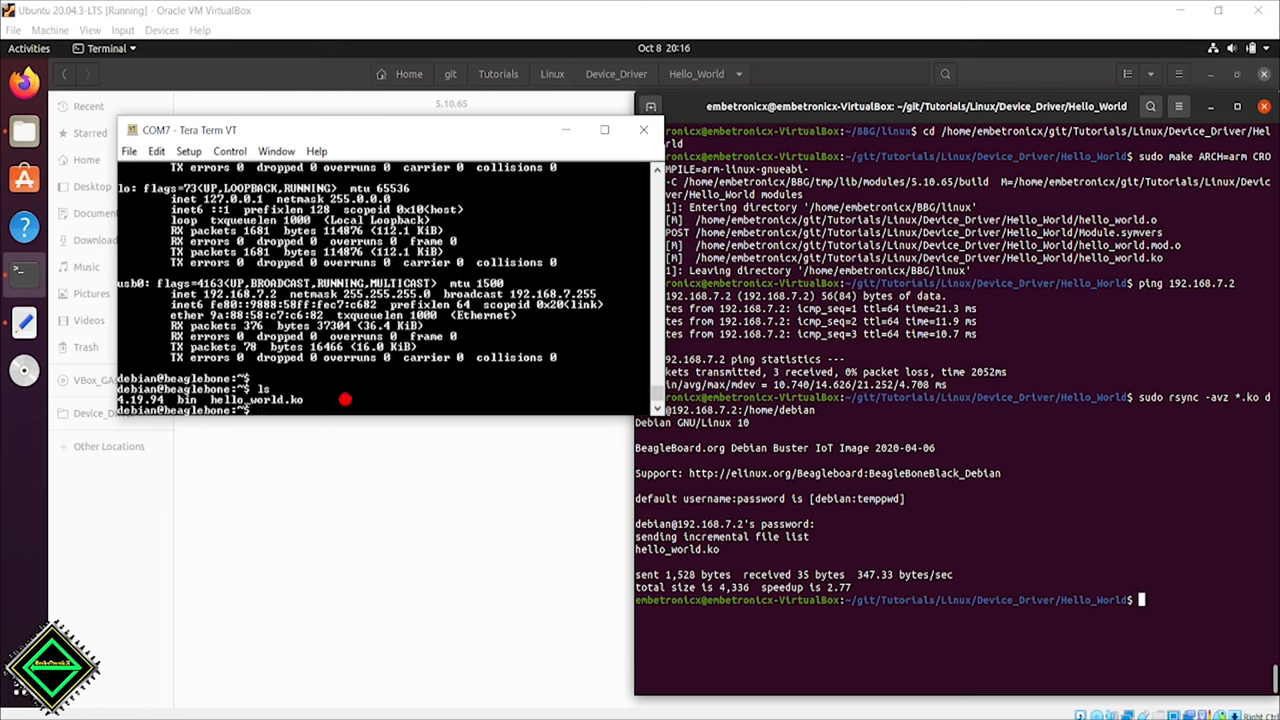
Load the module with sudo insmod hello_world.ko and check dmesg for Kernel Module Inserted Successfully.
text(sudo)
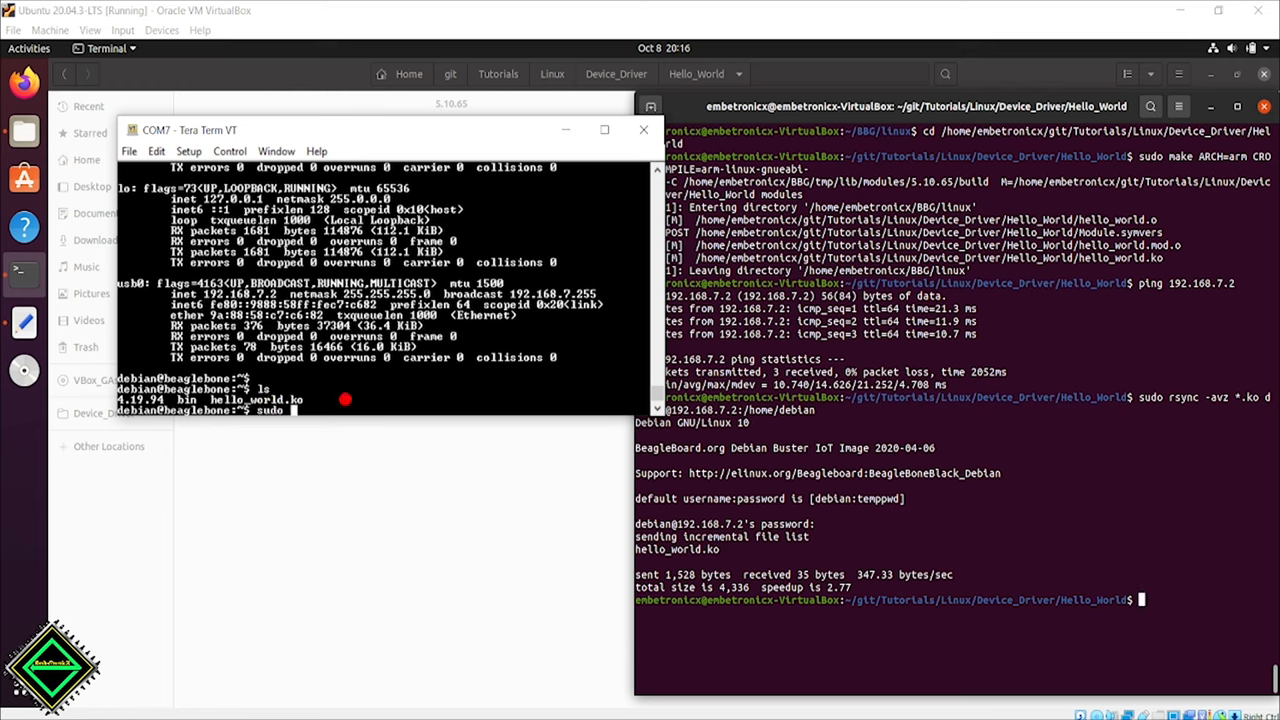
text(insmod hello_world.ko)
text(dmesg)
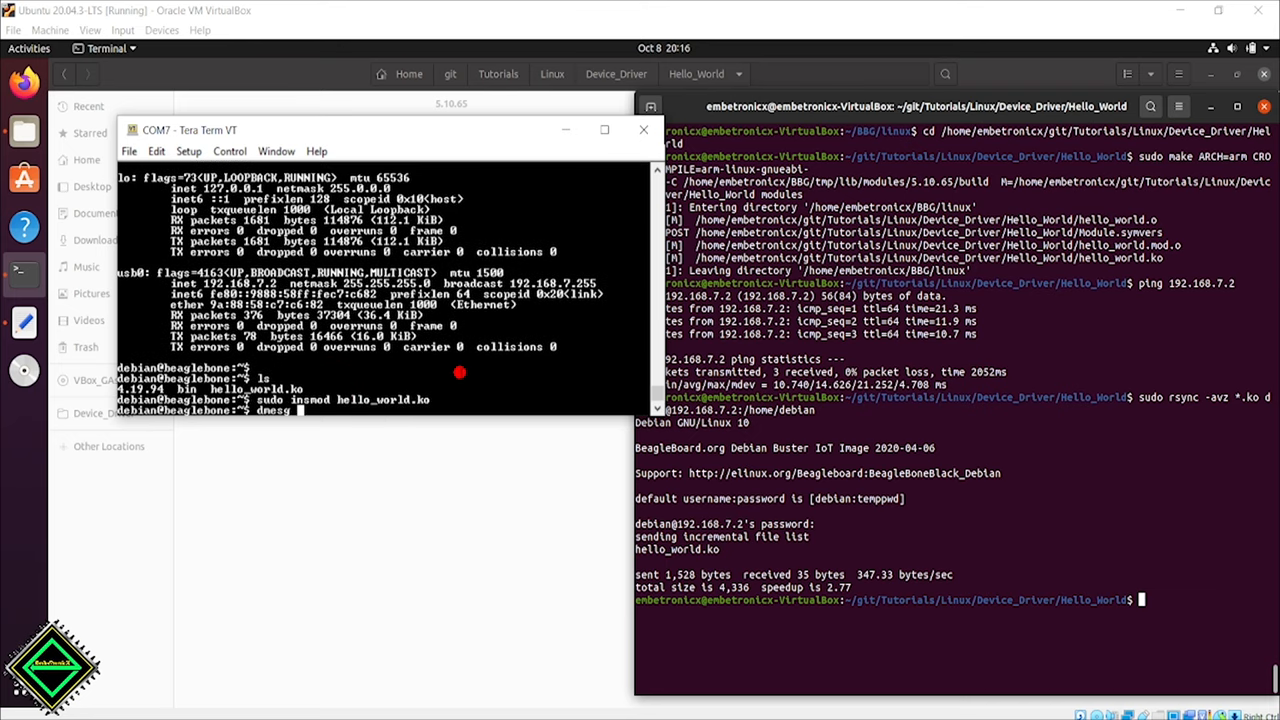
key(Return)
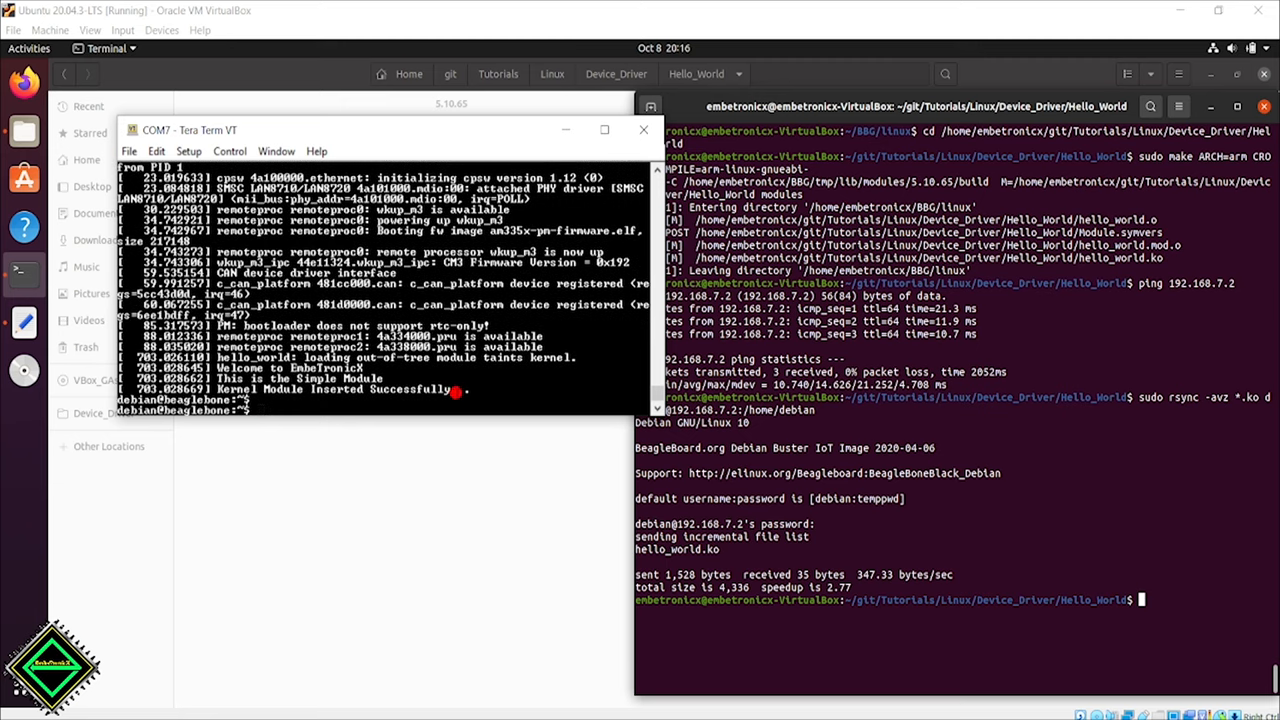
Unload with sudo rmmod (correcting the wrong name first) and confirm dmesg shows Kernel Module Removed Successfully.
text(sudo rmmod driver)
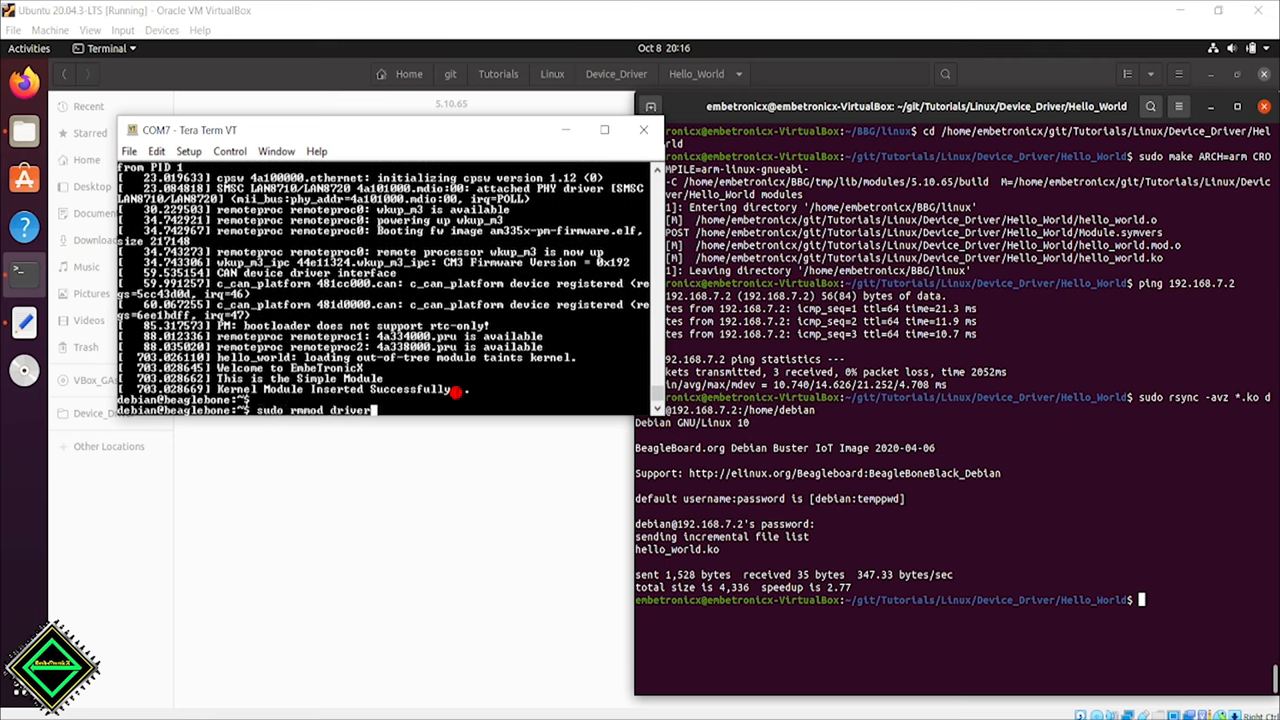
key(Return)
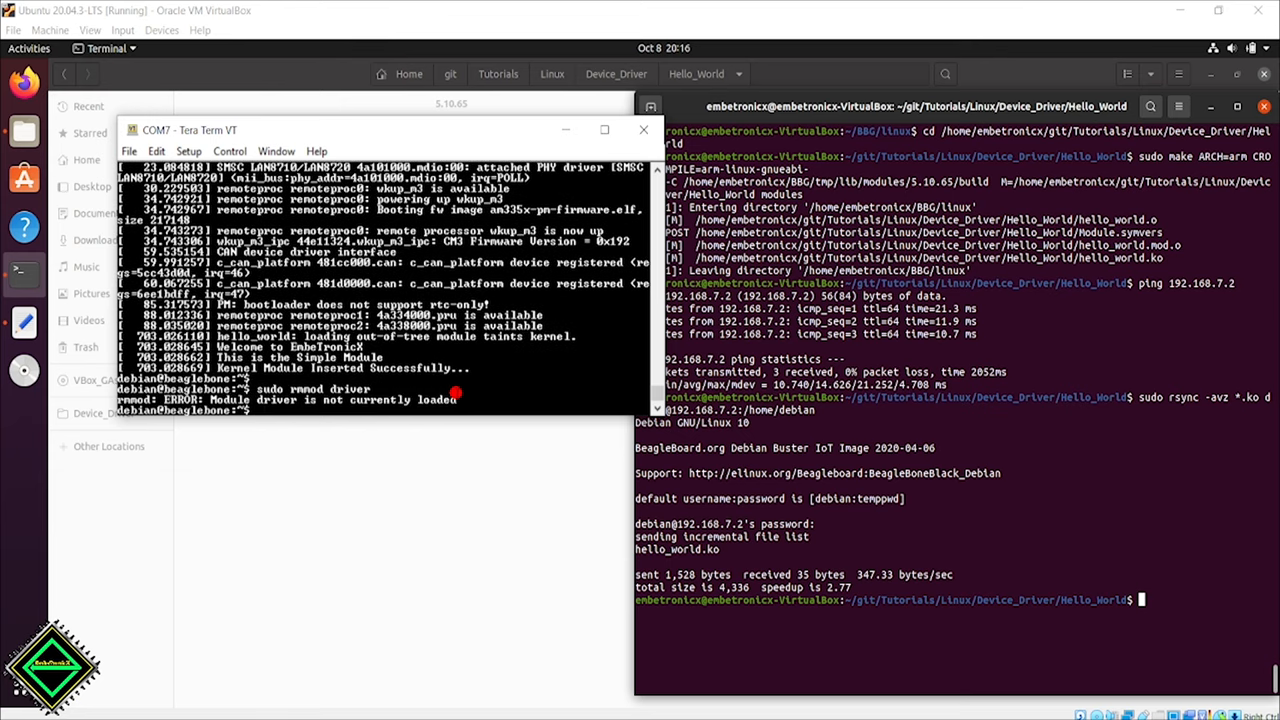
text(sudo rmmod)
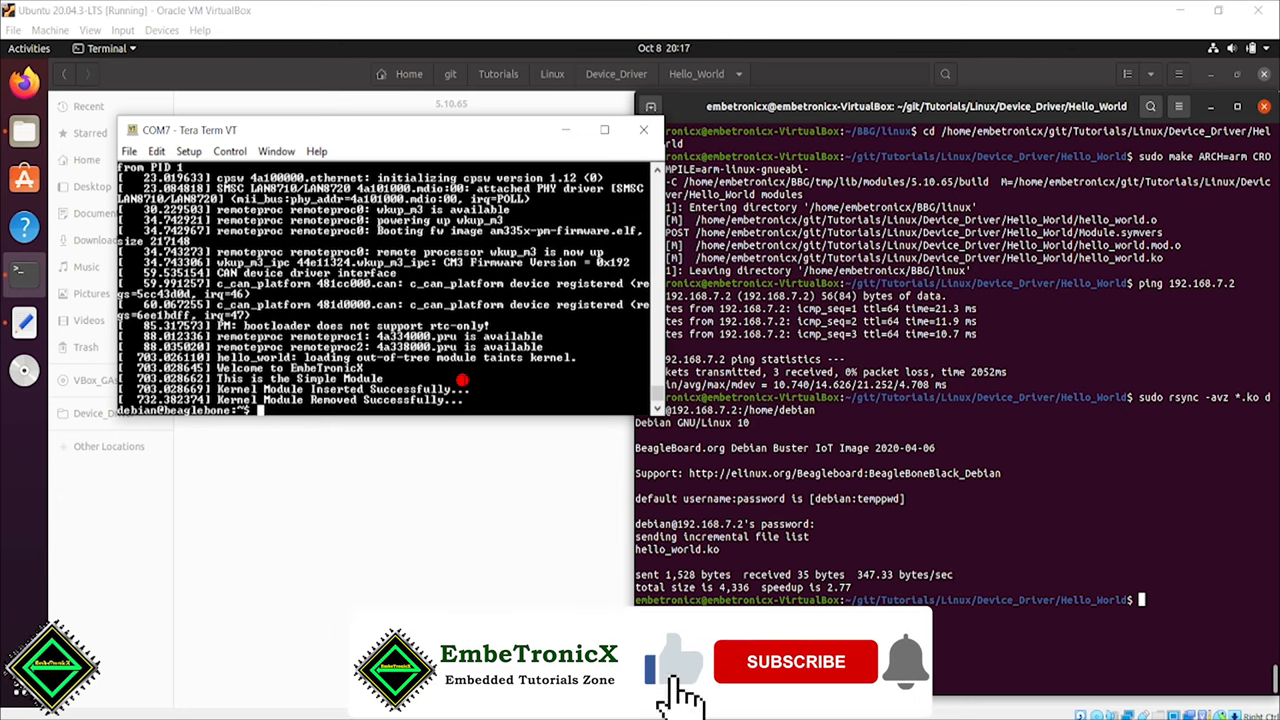
click(676, 664)
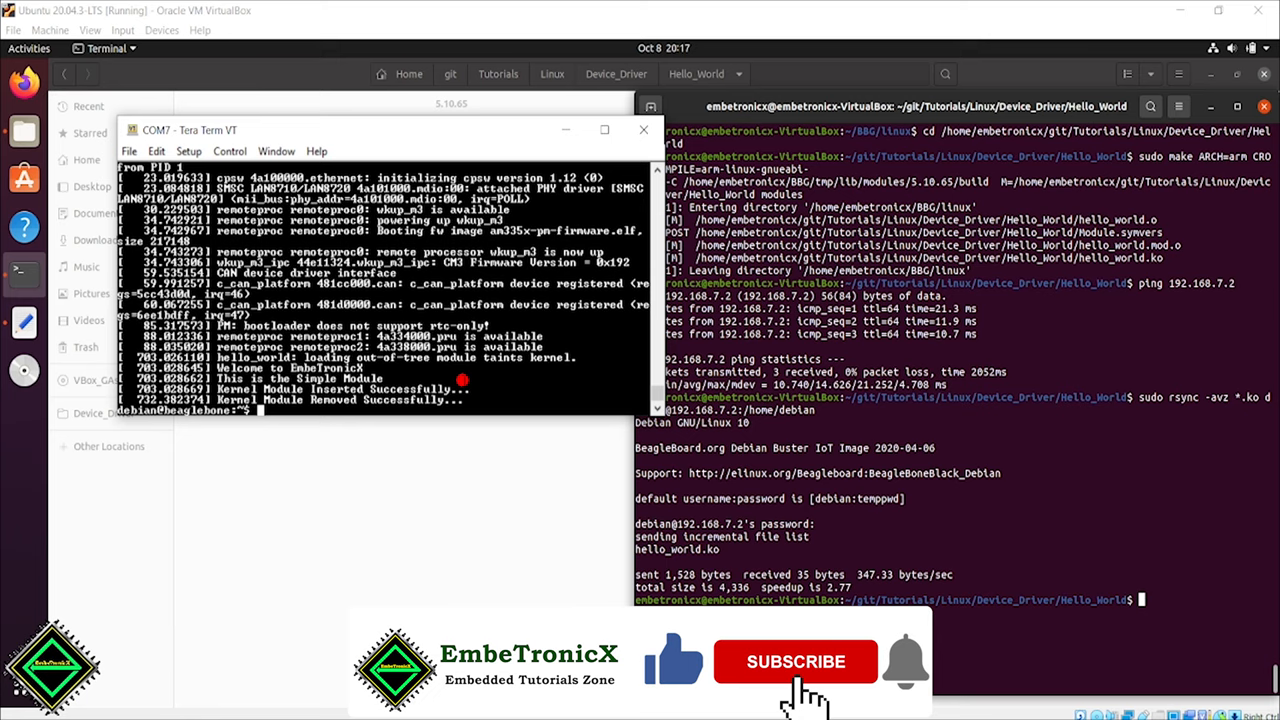
click(796, 660)
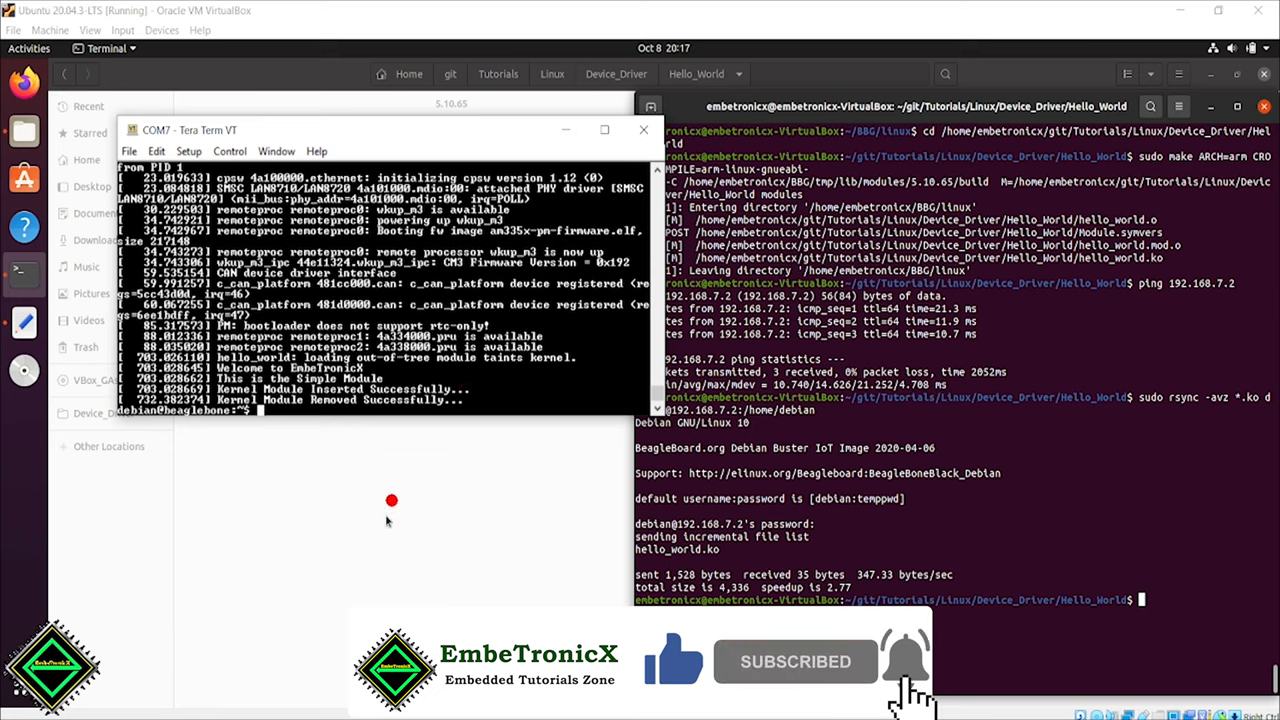